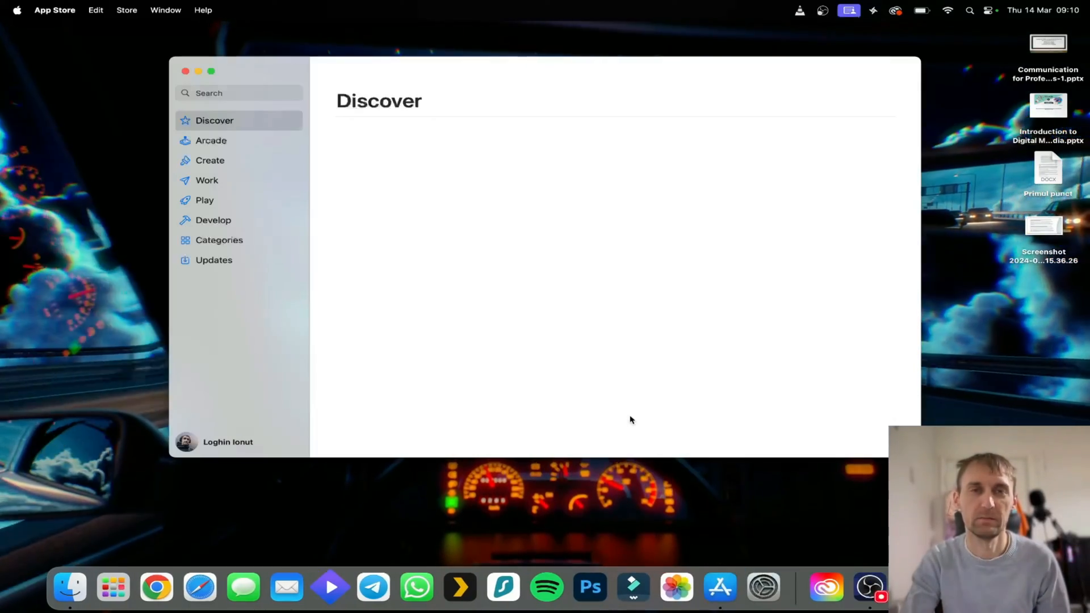
# Search the App Store for 'dynamic wallpaper' and launch the installed Dynamic Wallpaper Engine app
pyautogui.click(236, 92)
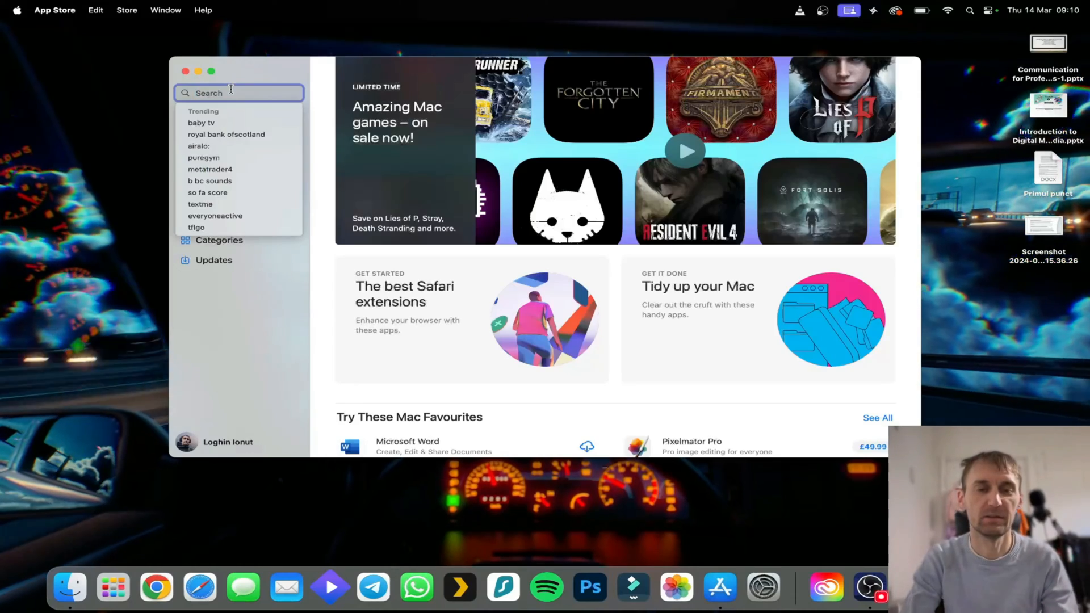
pyautogui.write('dynamic wall')
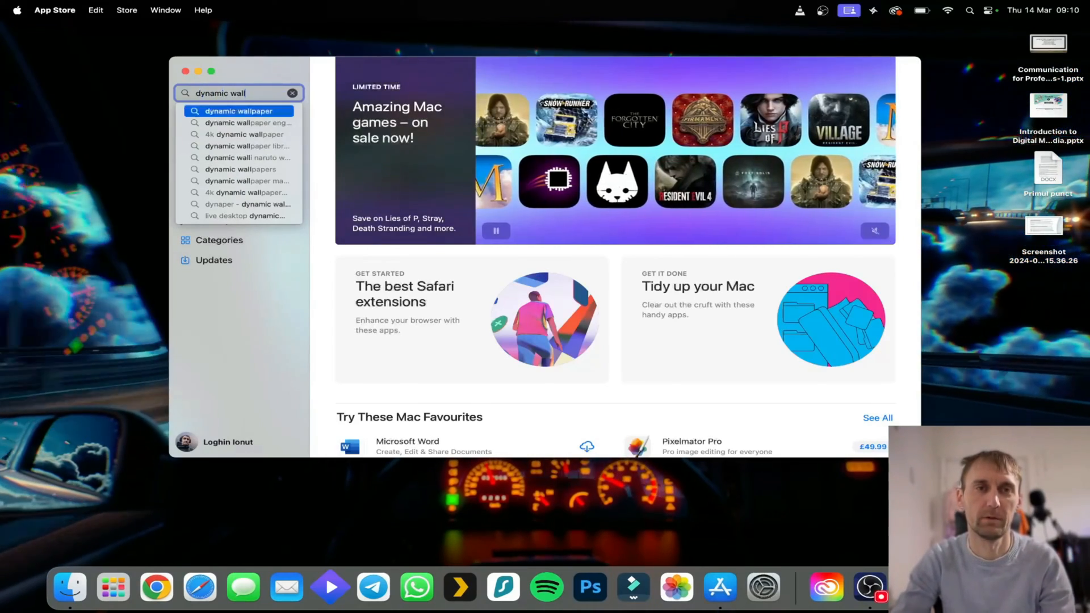
pyautogui.click(237, 110)
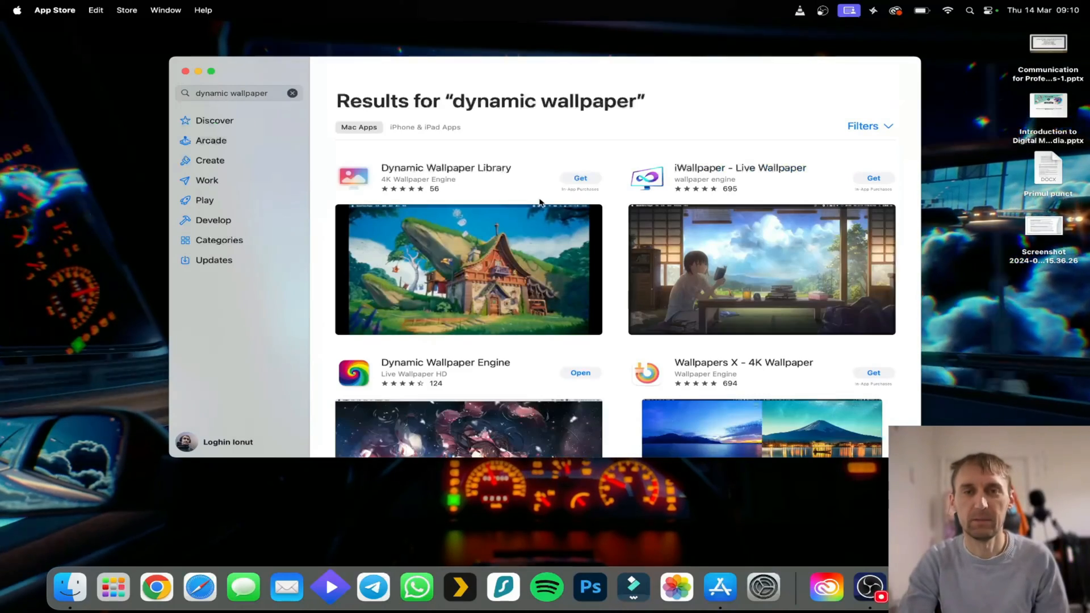
pyautogui.click(446, 363)
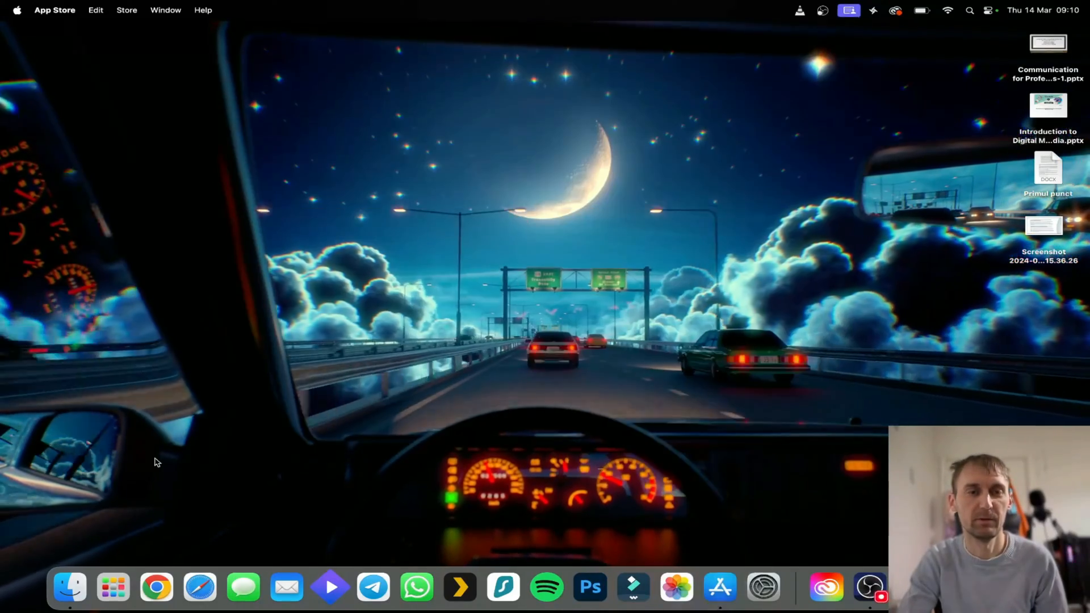
# Open the Workshop window from the menu bar icon and show the Downloaded wallpapers
pyautogui.click(112, 587)
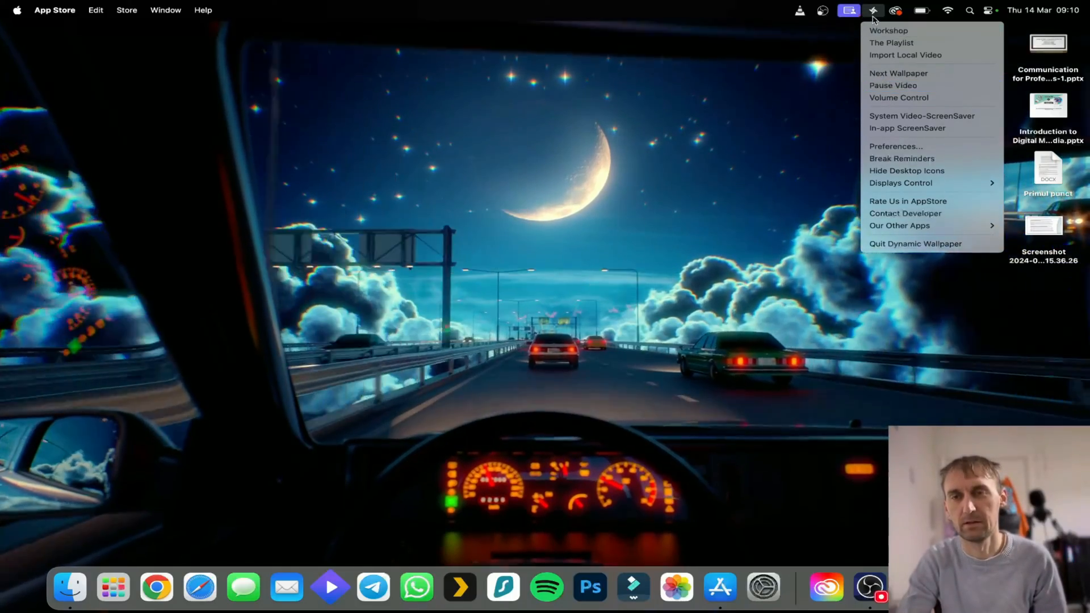
pyautogui.click(888, 29)
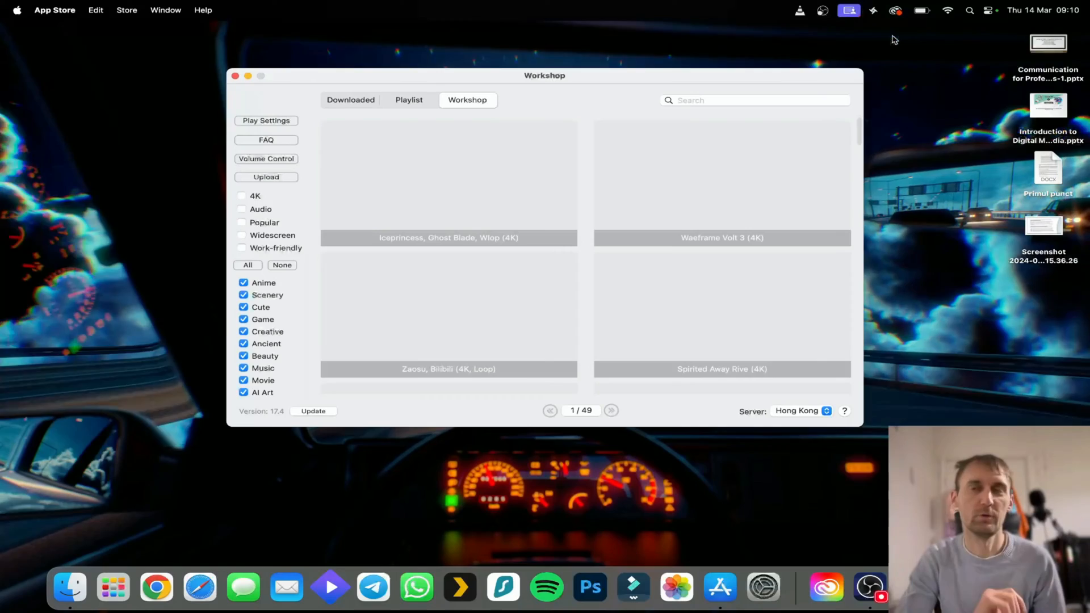
pyautogui.click(409, 100)
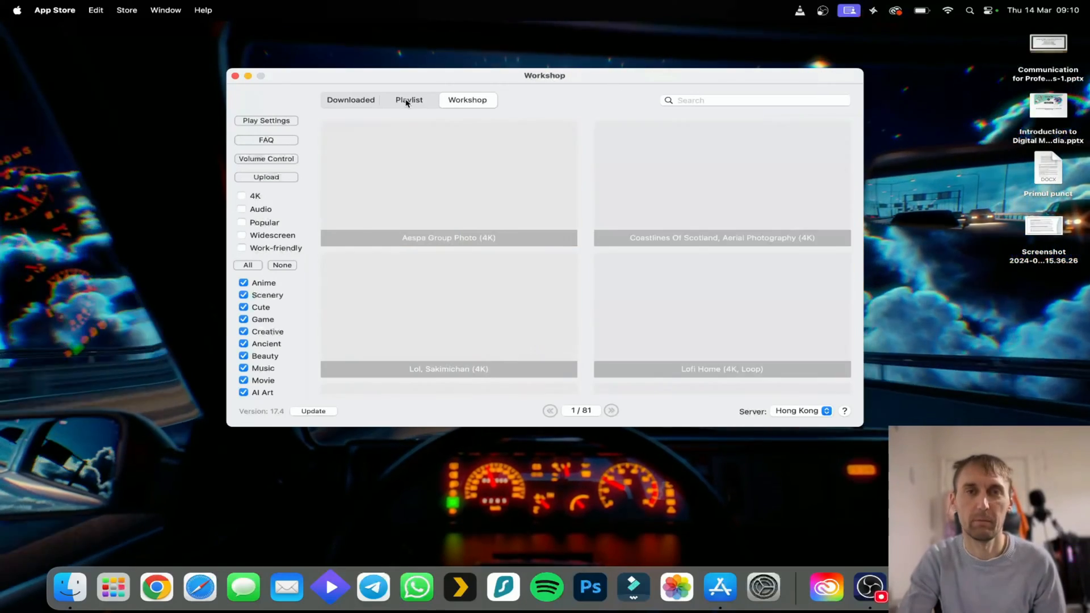
pyautogui.click(351, 100)
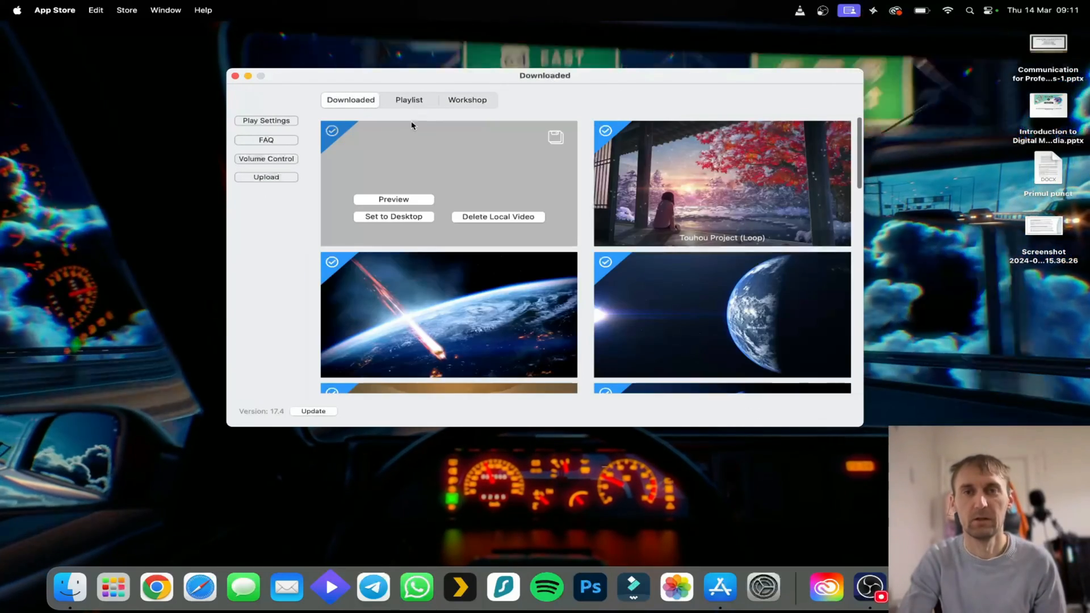
pyautogui.moveTo(476, 183)
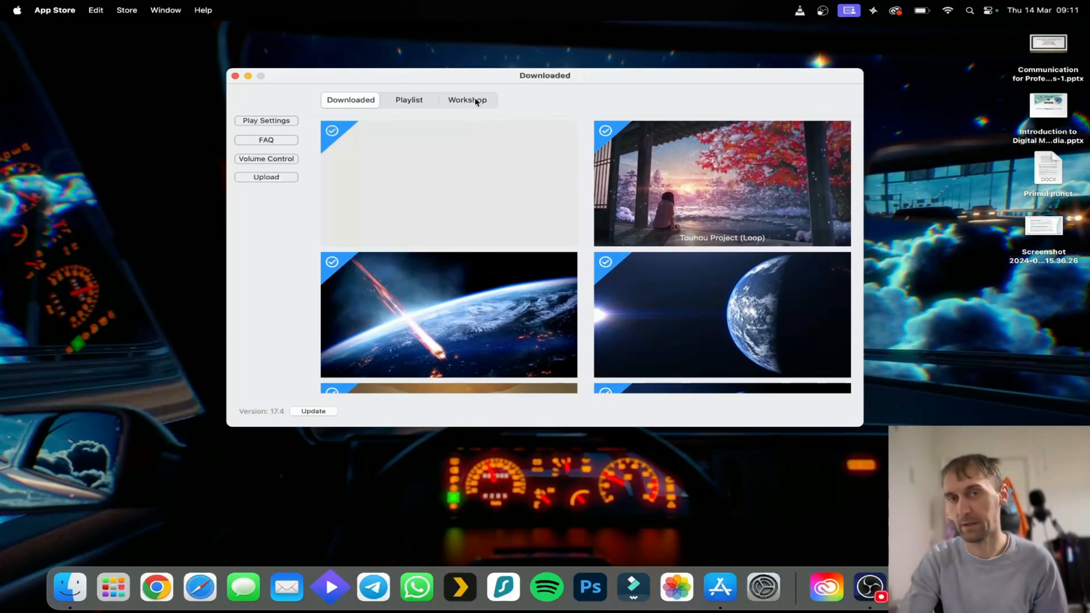
# From the Workshop, download the Lol Sakimichan (4K) and Lofi Home (4K, Loop) wallpapers
pyautogui.click(466, 100)
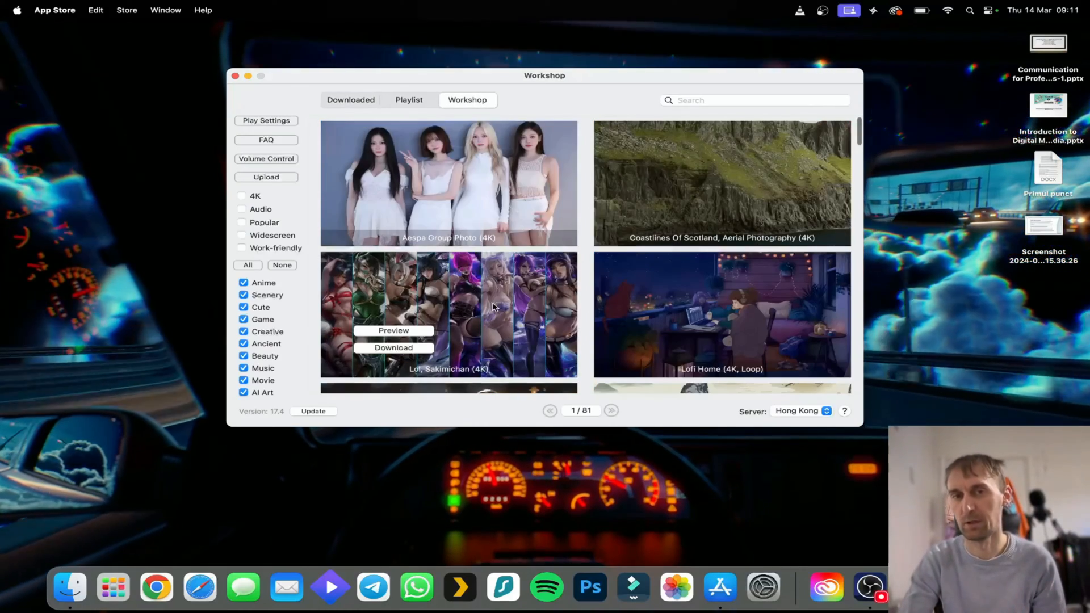
pyautogui.click(394, 330)
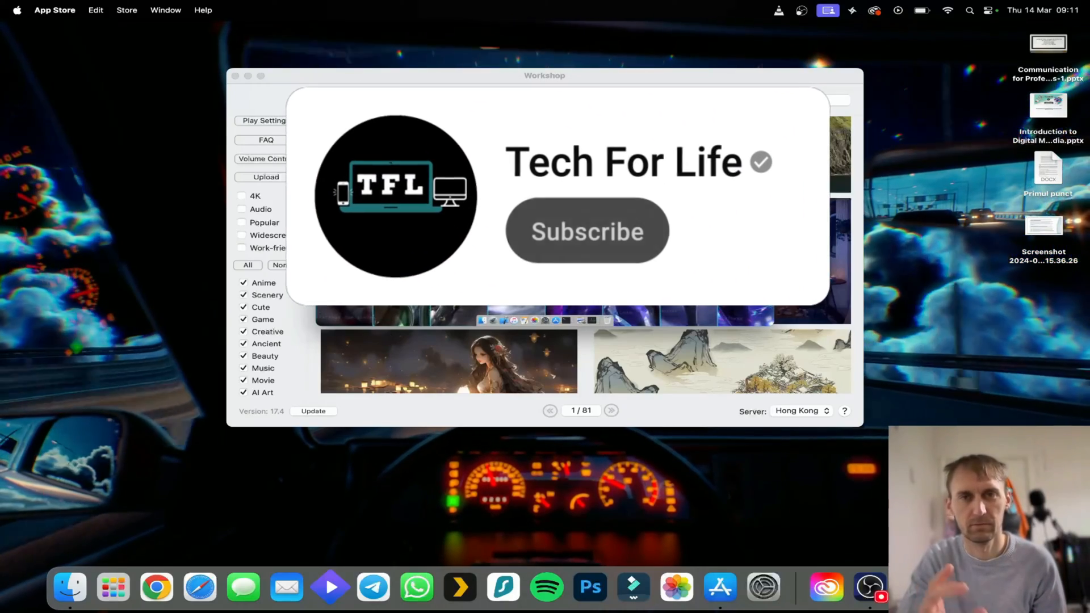
pyautogui.click(586, 231)
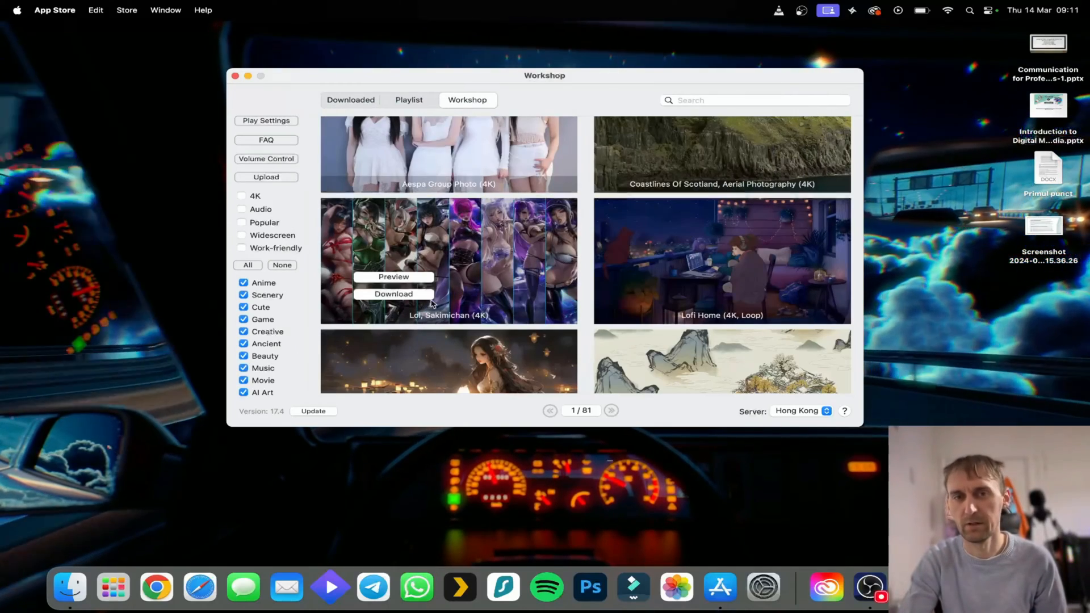
pyautogui.click(392, 293)
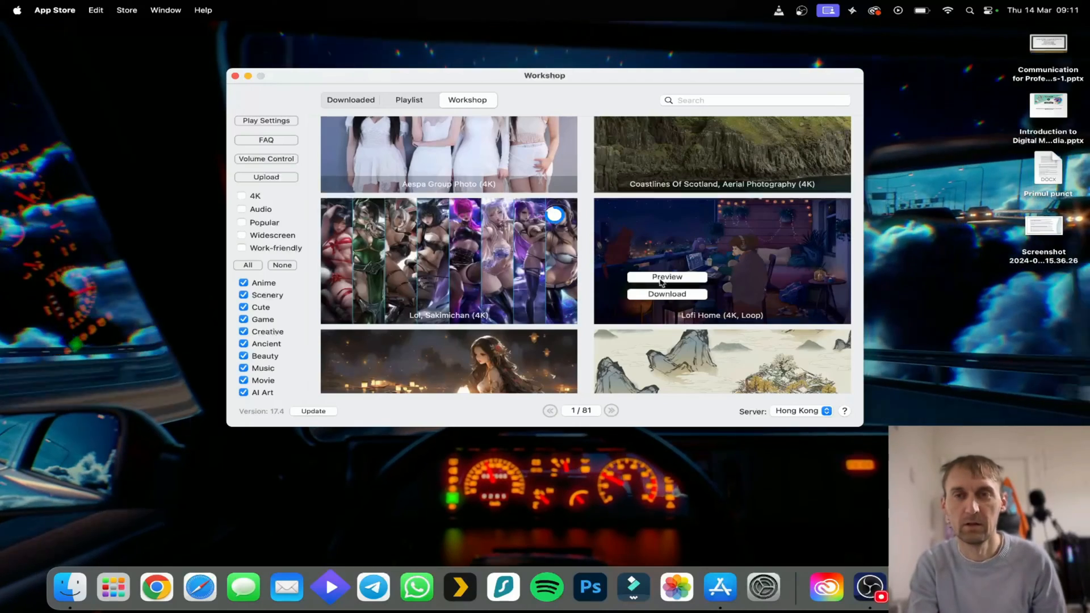
pyautogui.click(666, 277)
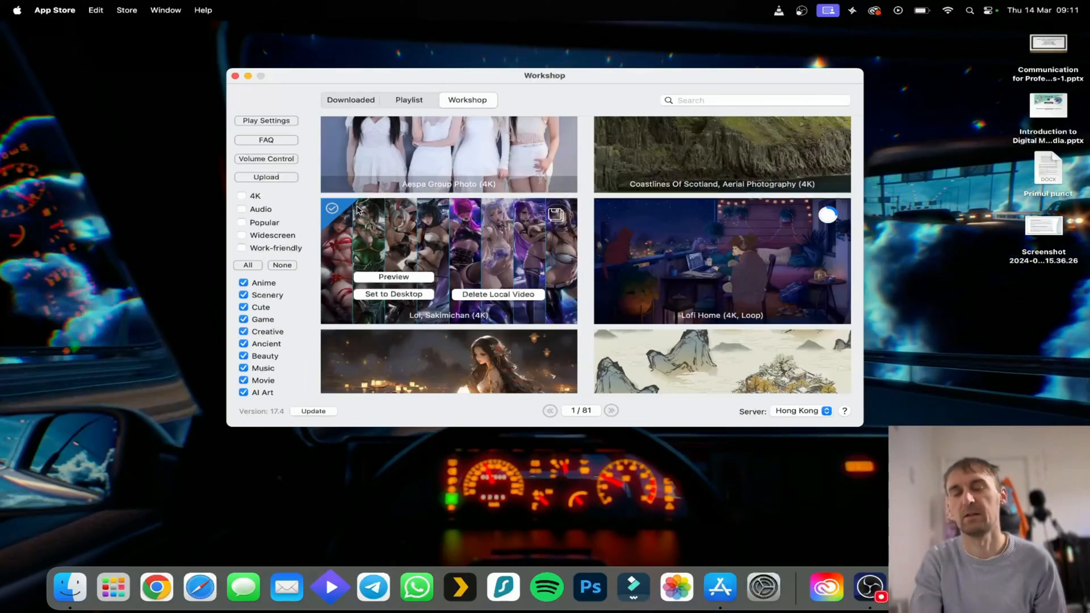
# Return to the Downloaded library to check the newly fetched wallpapers
pyautogui.scroll(-3)
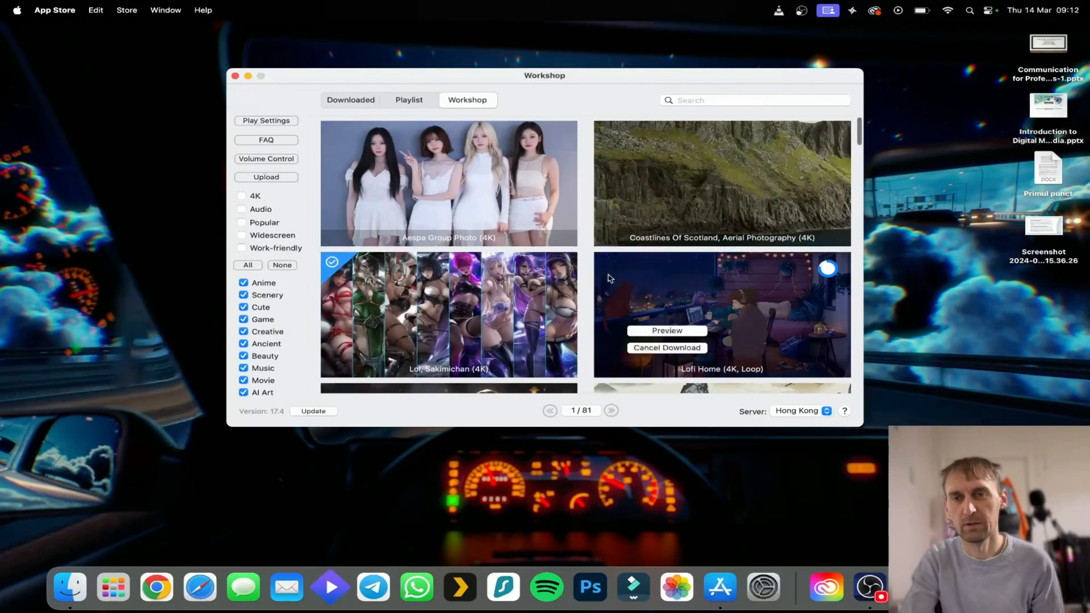
pyautogui.click(351, 100)
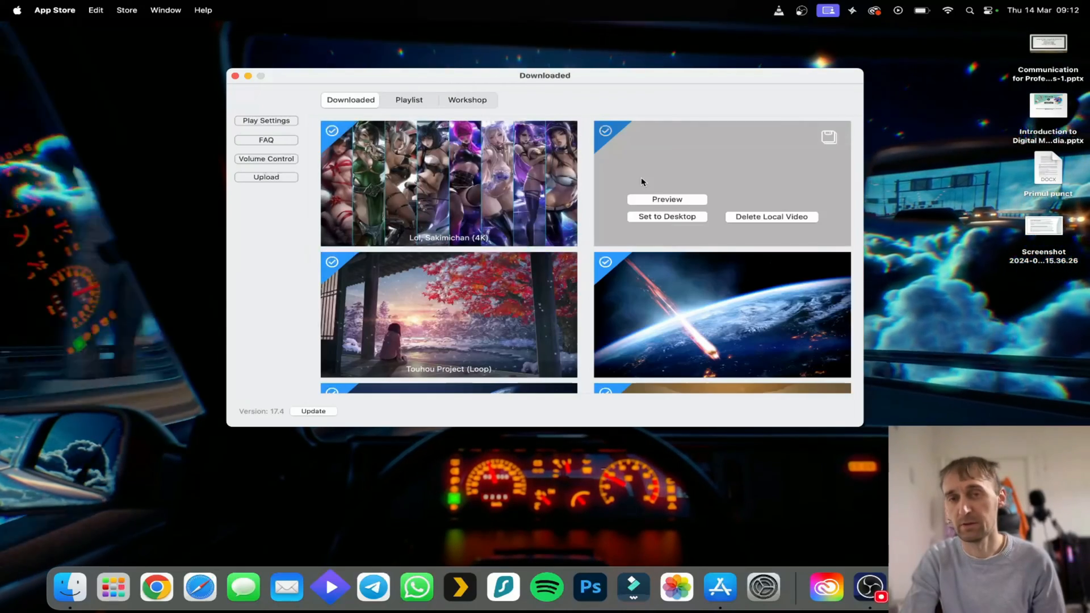
pyautogui.click(467, 100)
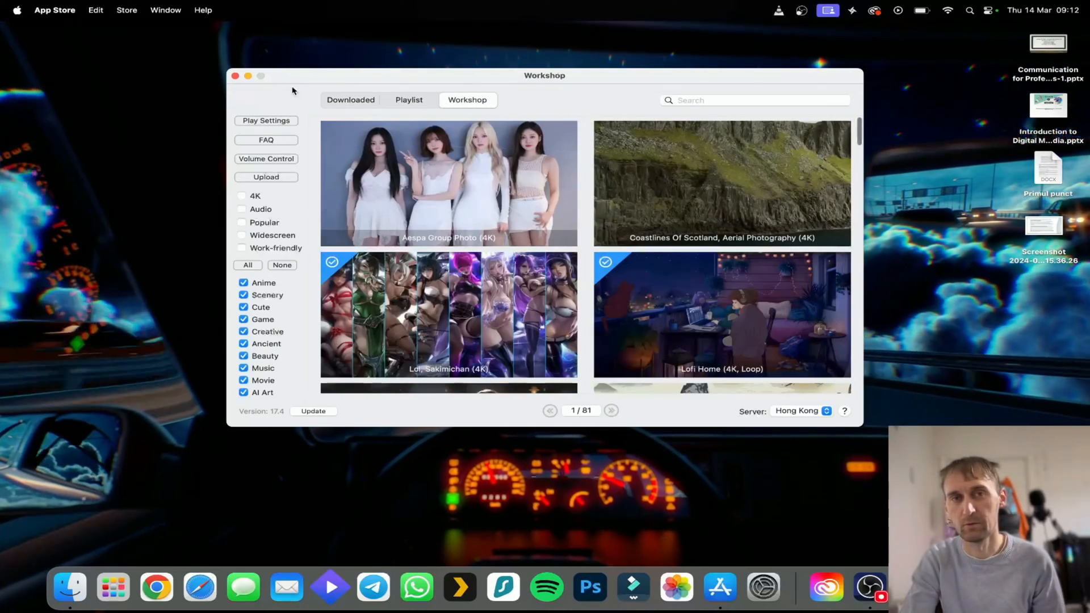
pyautogui.click(351, 100)
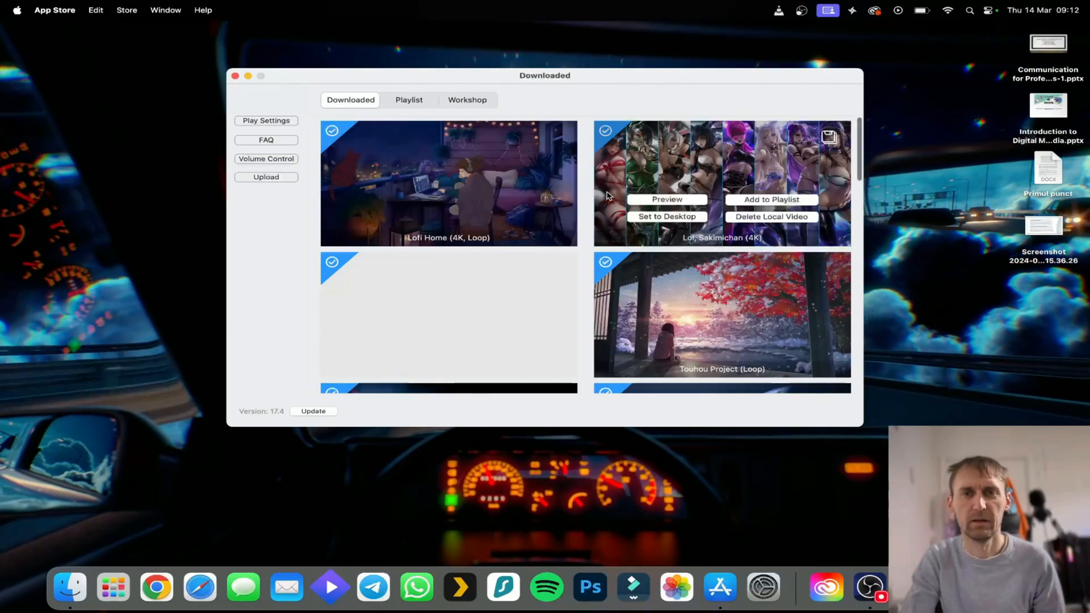
pyautogui.scroll(-3)
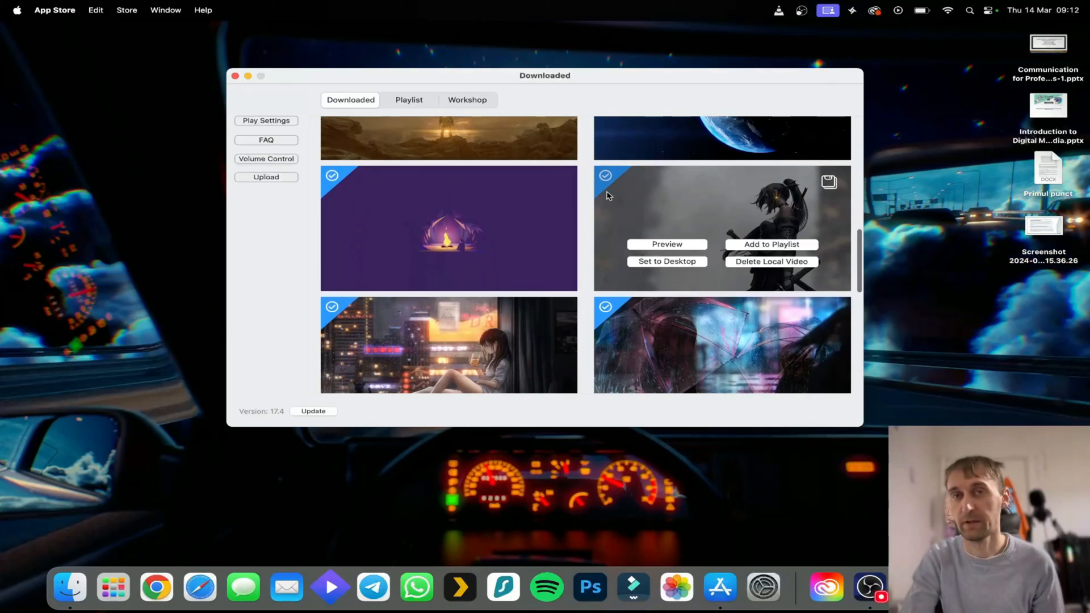
pyautogui.scroll(-3)
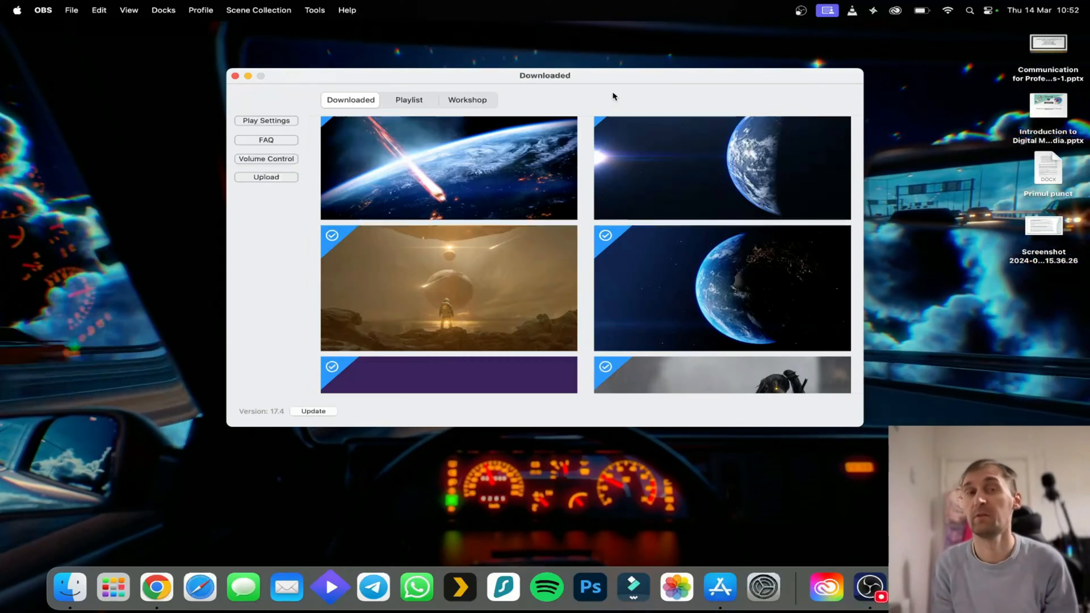
pyautogui.moveTo(448, 287)
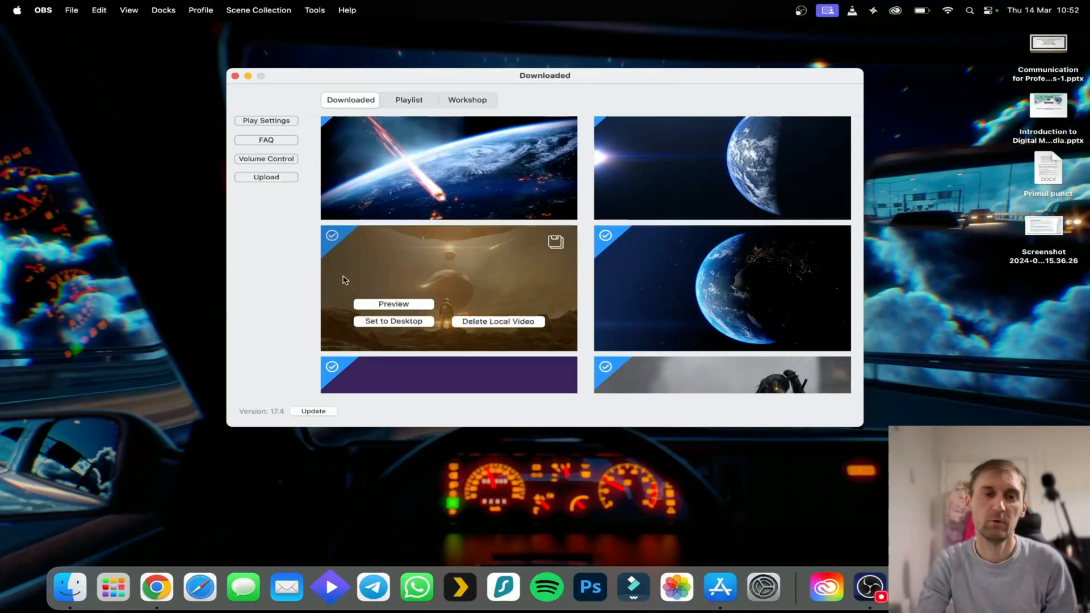
pyautogui.click(156, 588)
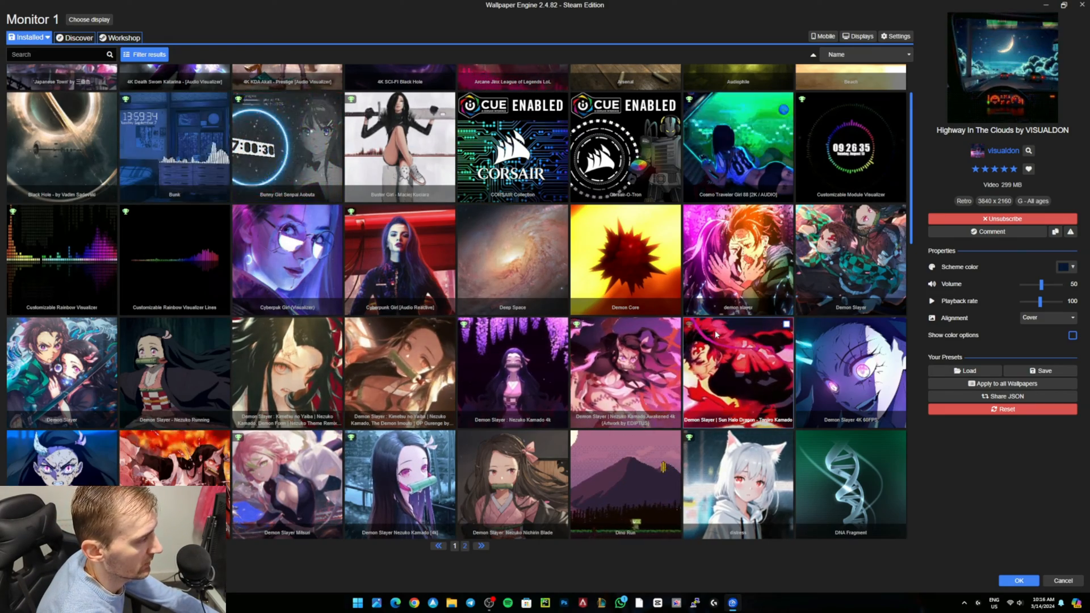
# Show the Highway In The Clouds wallpaper's files on disk from the Installed grid
pyautogui.scroll(-3)
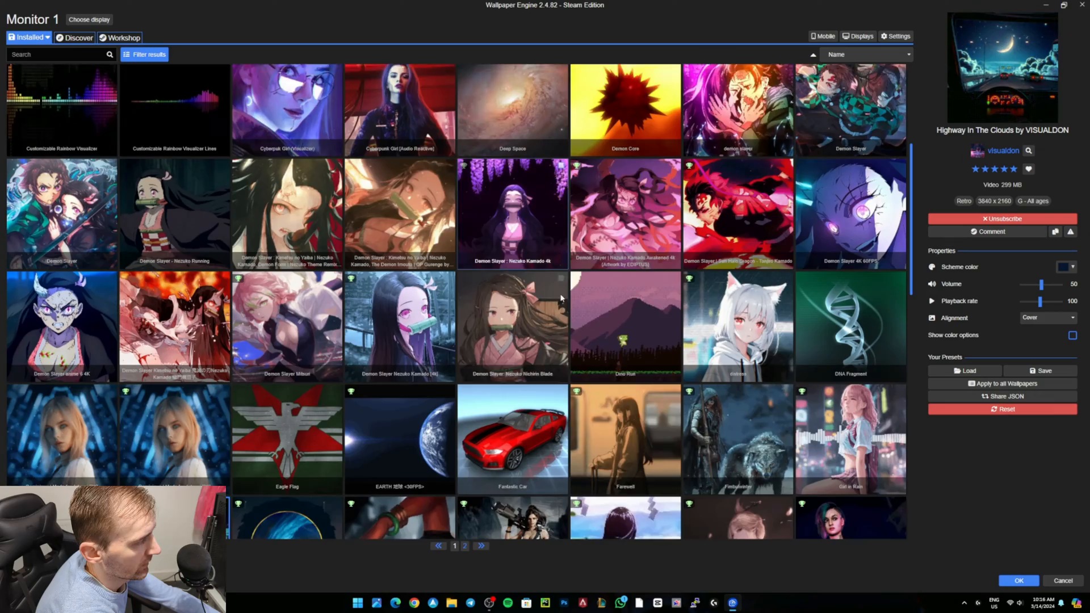
pyautogui.scroll(-3)
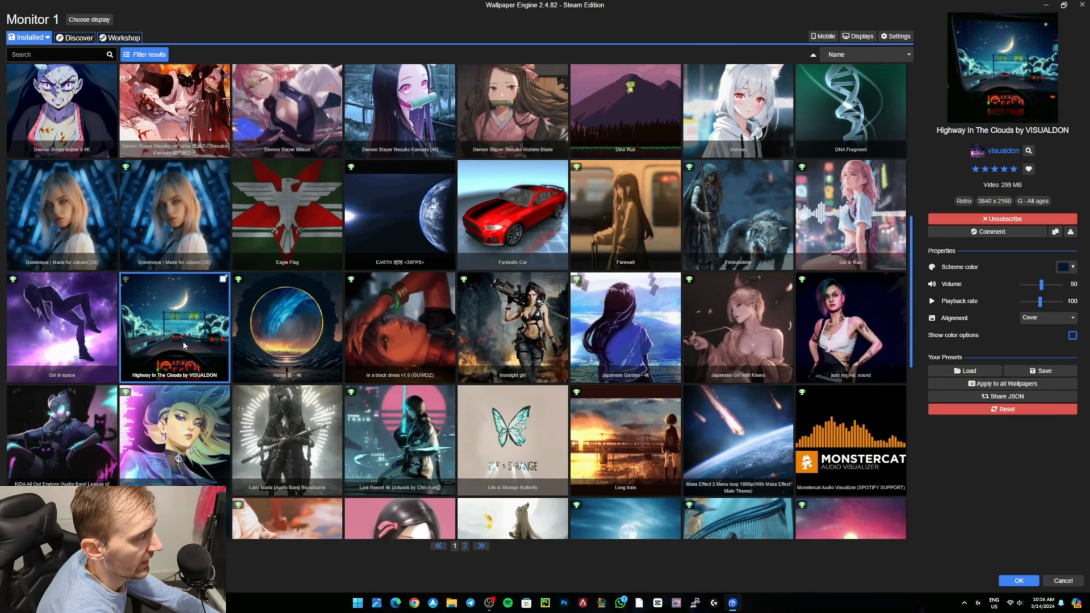
pyautogui.rightClick(173, 327)
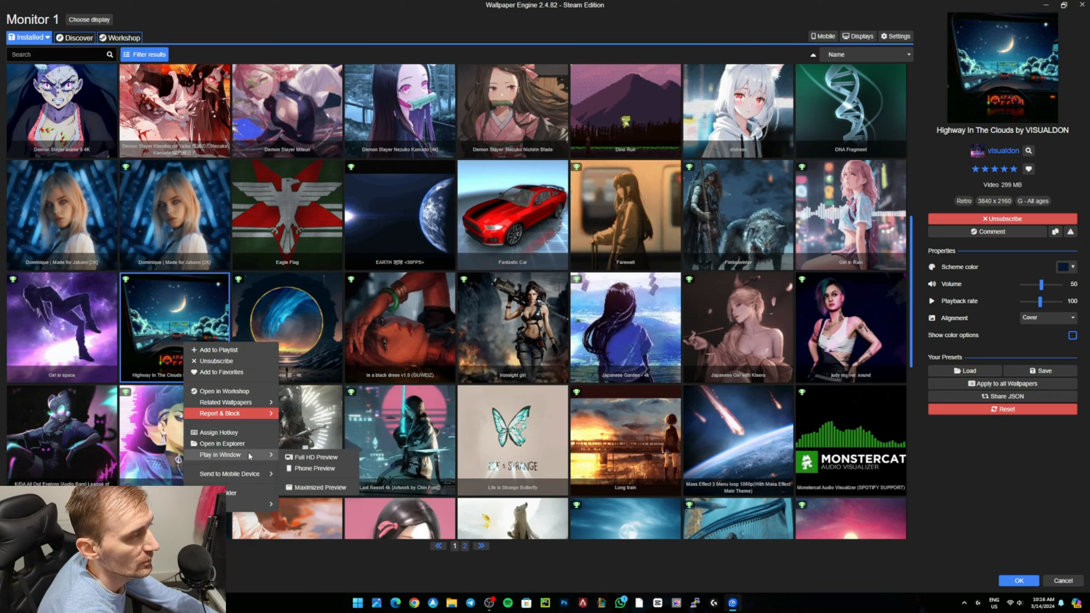
pyautogui.click(221, 444)
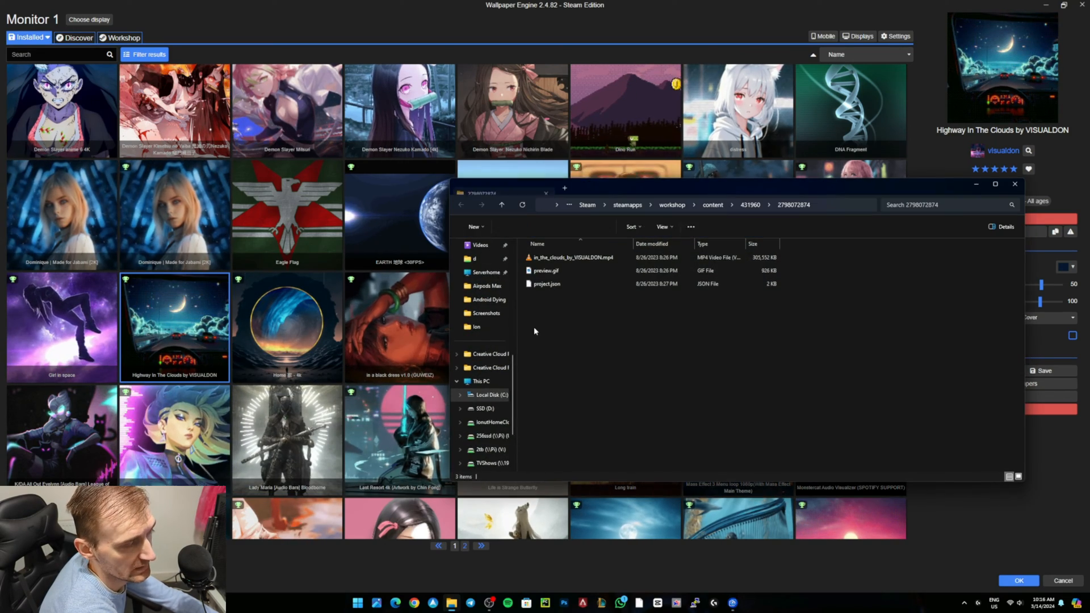
# Inspect the in_the_clouds_by_VISUALDON.mp4 file, then bring up options for another installed wallpaper
pyautogui.click(570, 258)
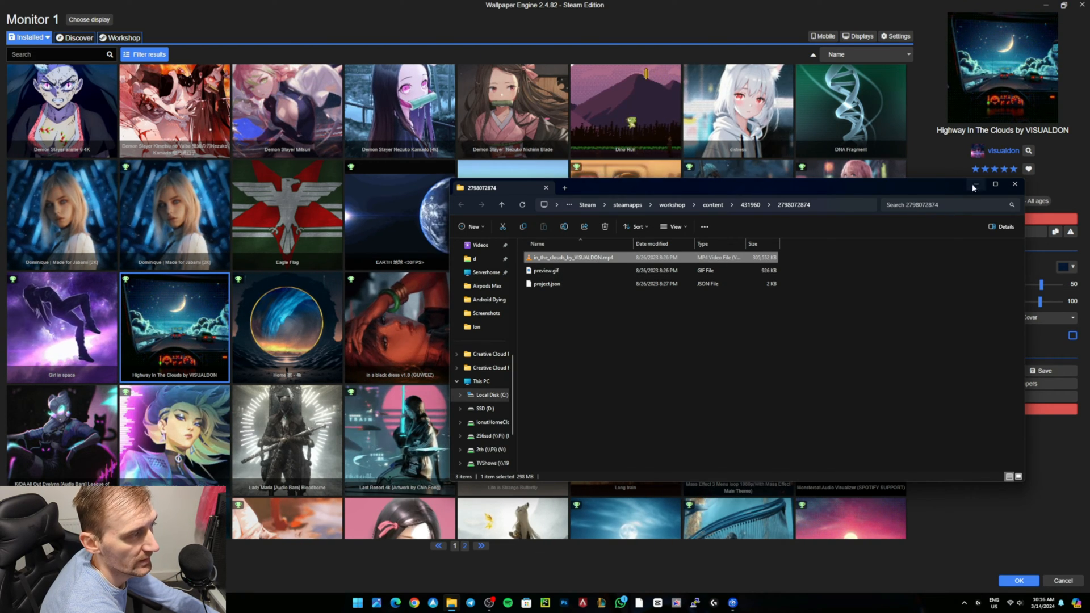
pyautogui.rightClick(570, 258)
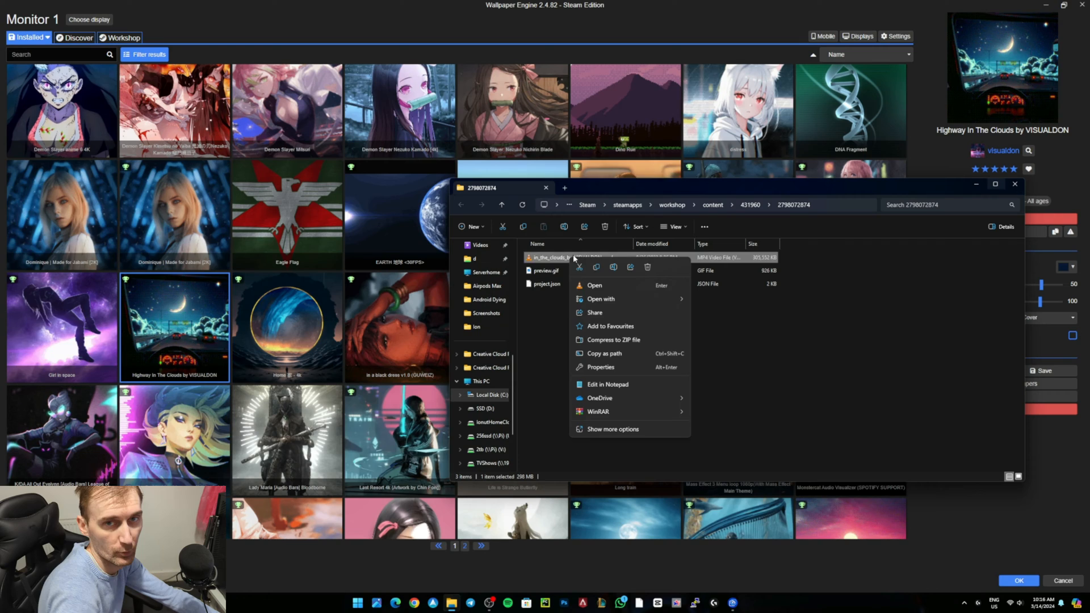
pyautogui.click(727, 412)
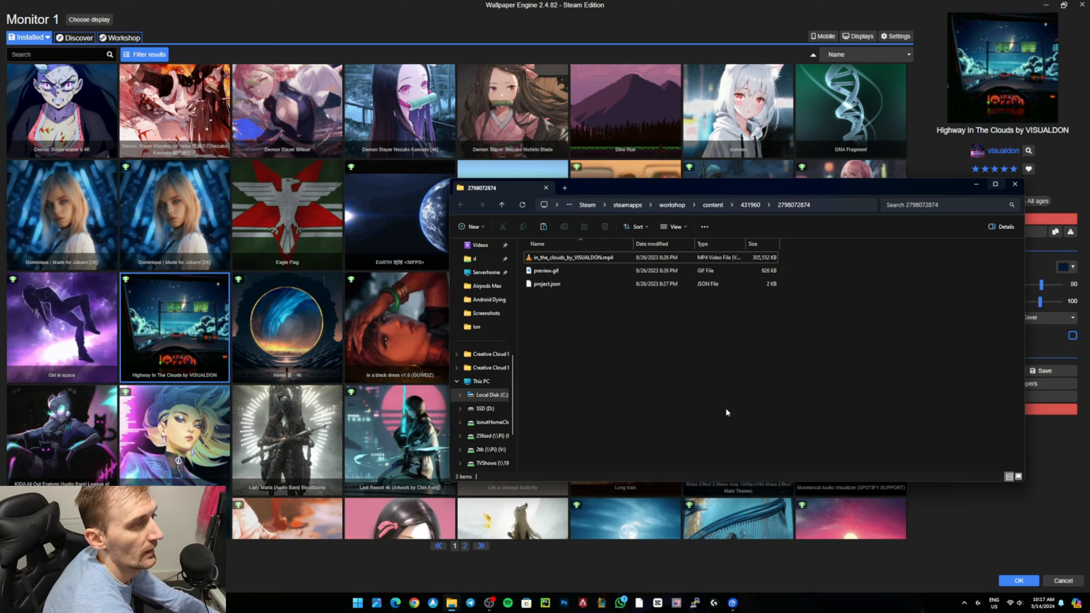
pyautogui.moveTo(953, 280)
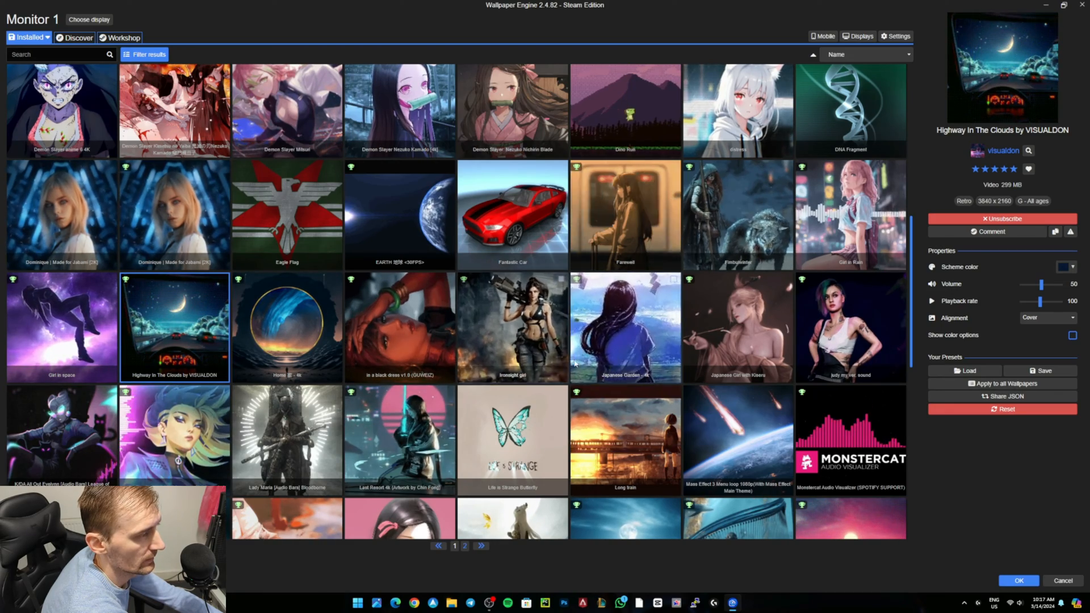
pyautogui.rightClick(623, 327)
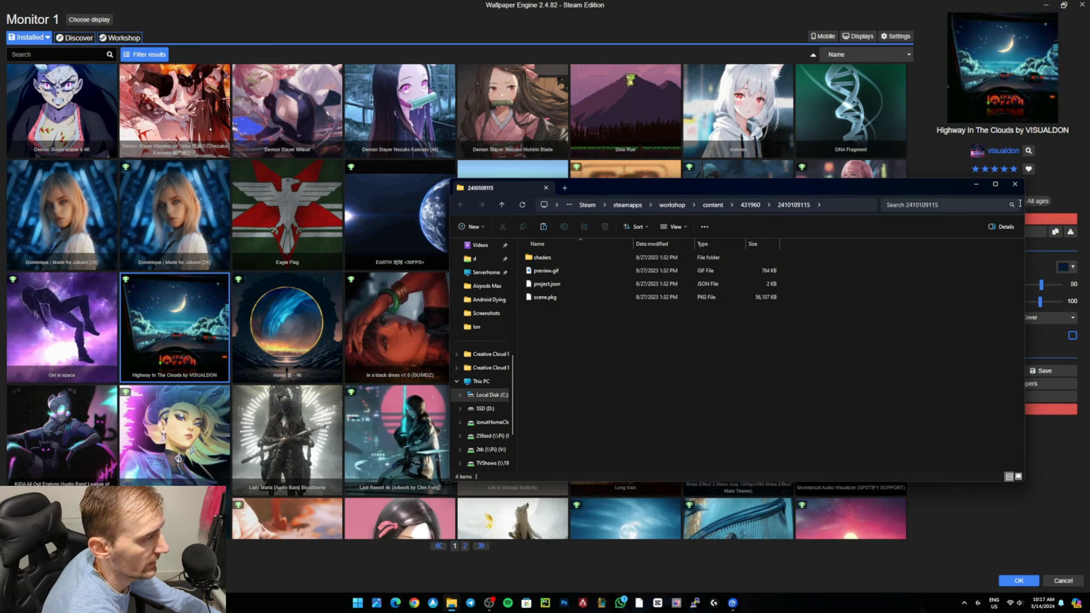
# Bring up the context menu for another installed wallpaper tile
pyautogui.rightClick(512, 328)
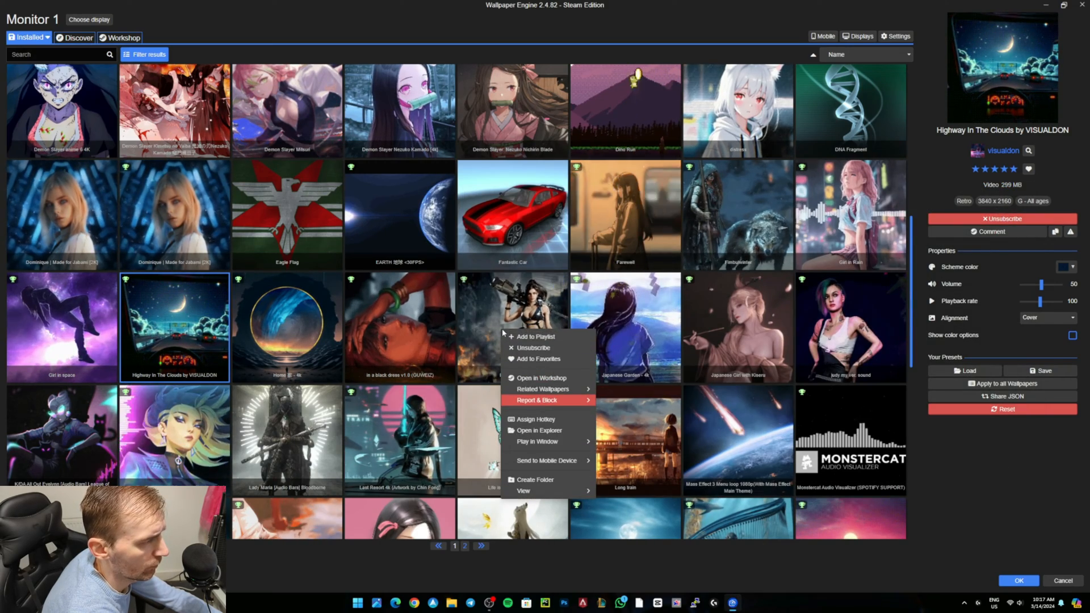
pyautogui.moveTo(537, 442)
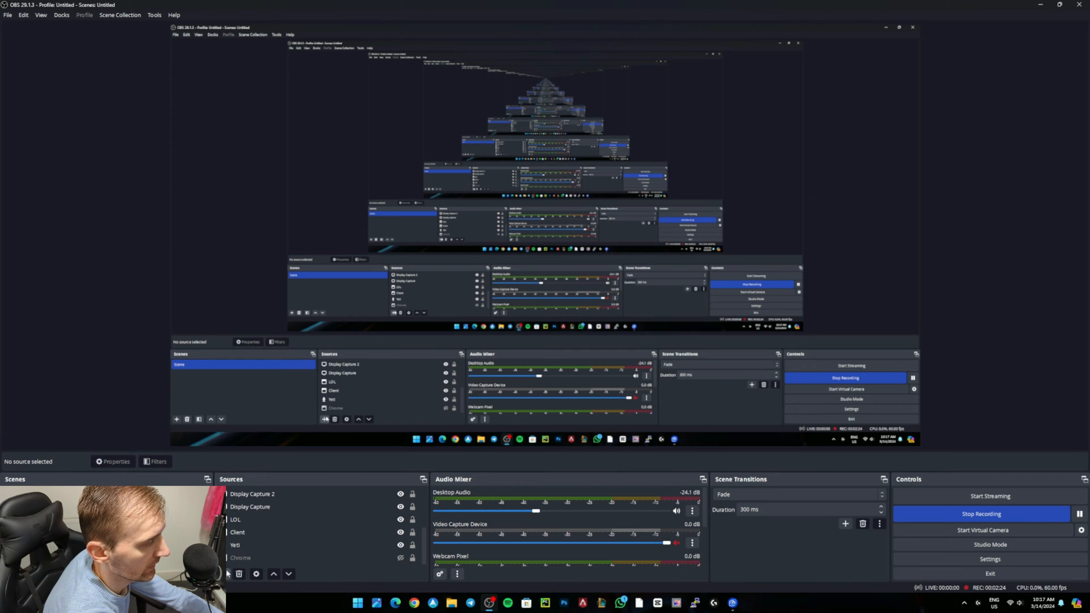
# Switch to the OBS Studio recording window with its scenes and controls
pyautogui.click(9, 574)
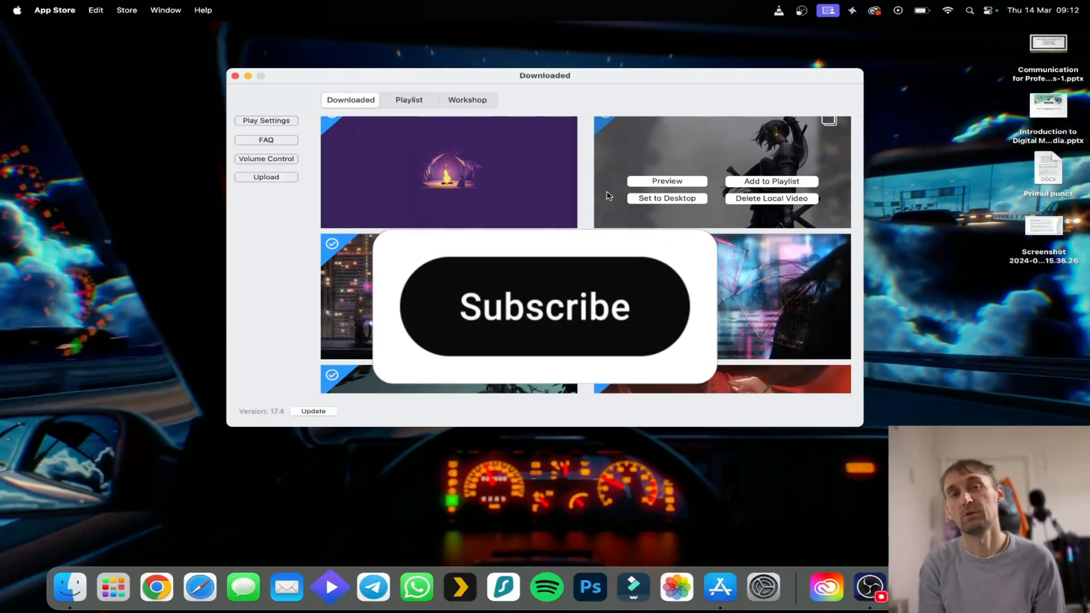
# Choose Import Local Video from Dynamic Wallpaper's menu-bar quick actions
pyautogui.click(544, 307)
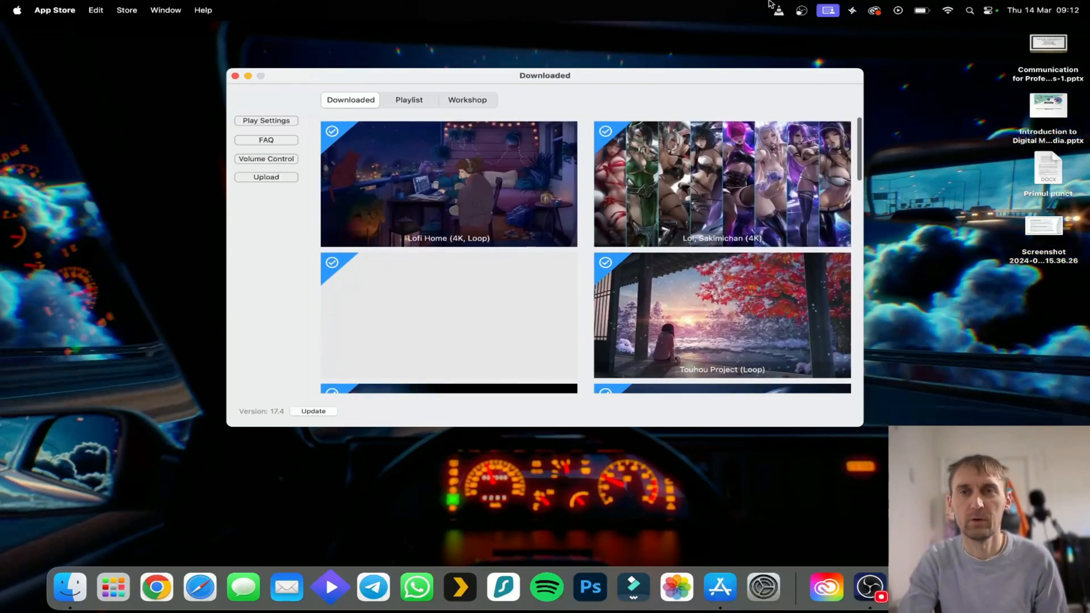
pyautogui.click(850, 10)
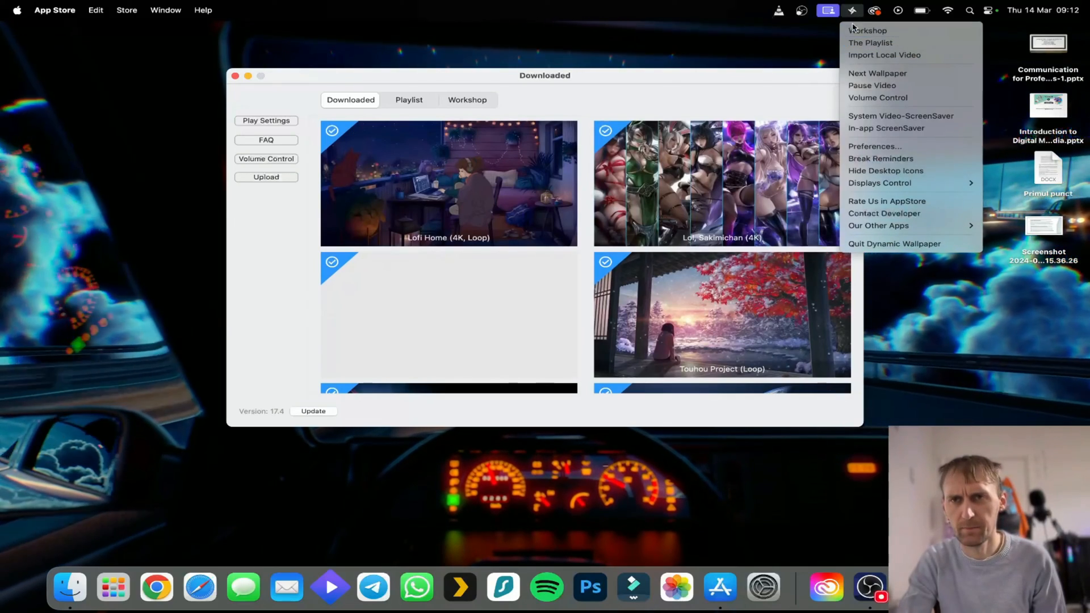
pyautogui.moveTo(885, 54)
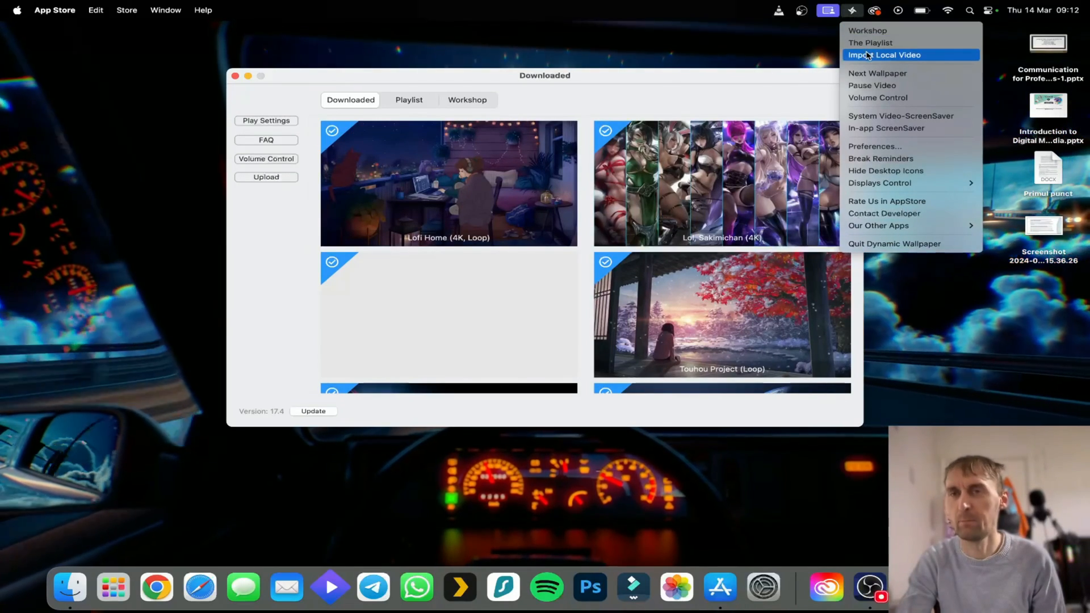
pyautogui.click(687, 93)
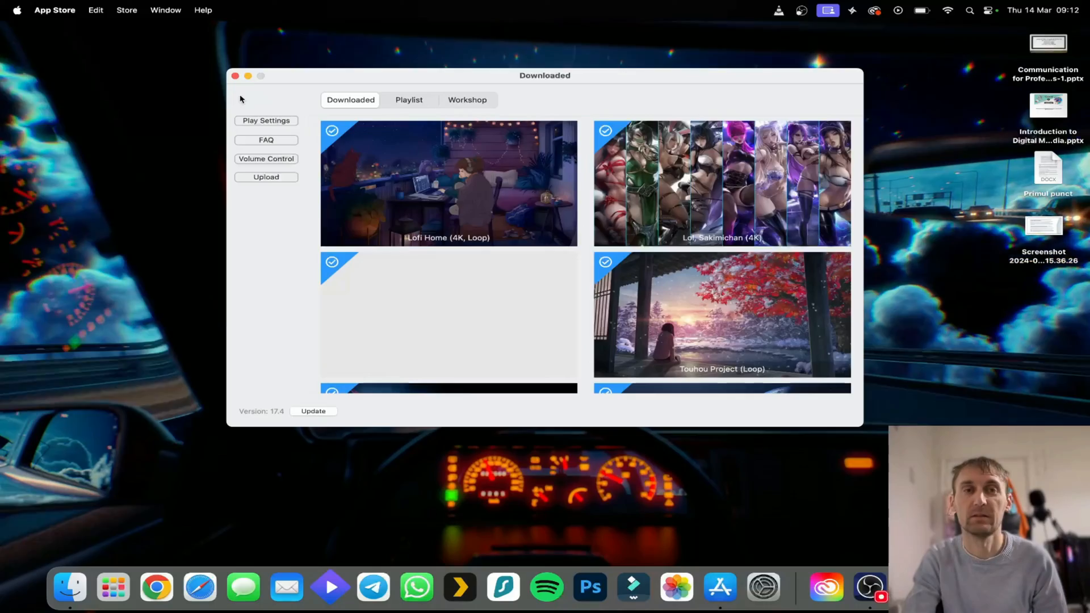
# Close the Downloaded library window, revealing the starry highway-in-the-clouds desktop
pyautogui.click(235, 77)
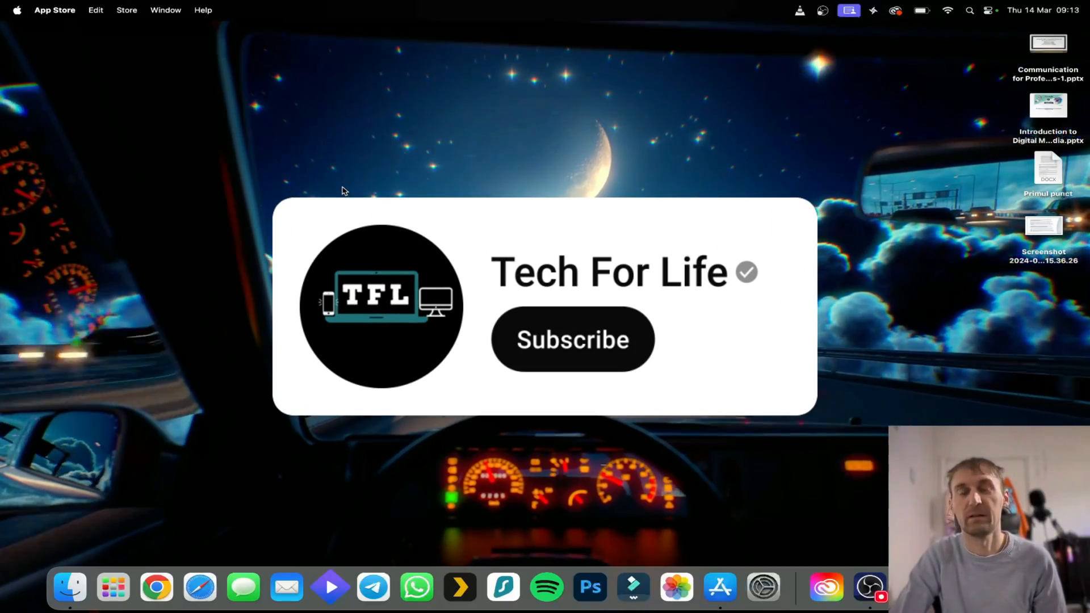
pyautogui.click(572, 339)
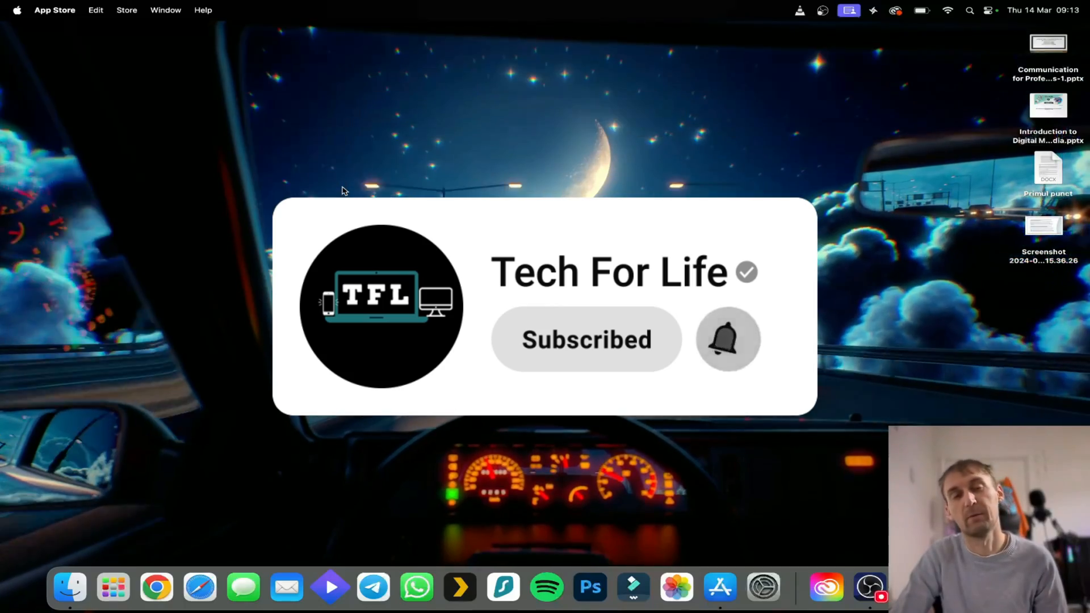